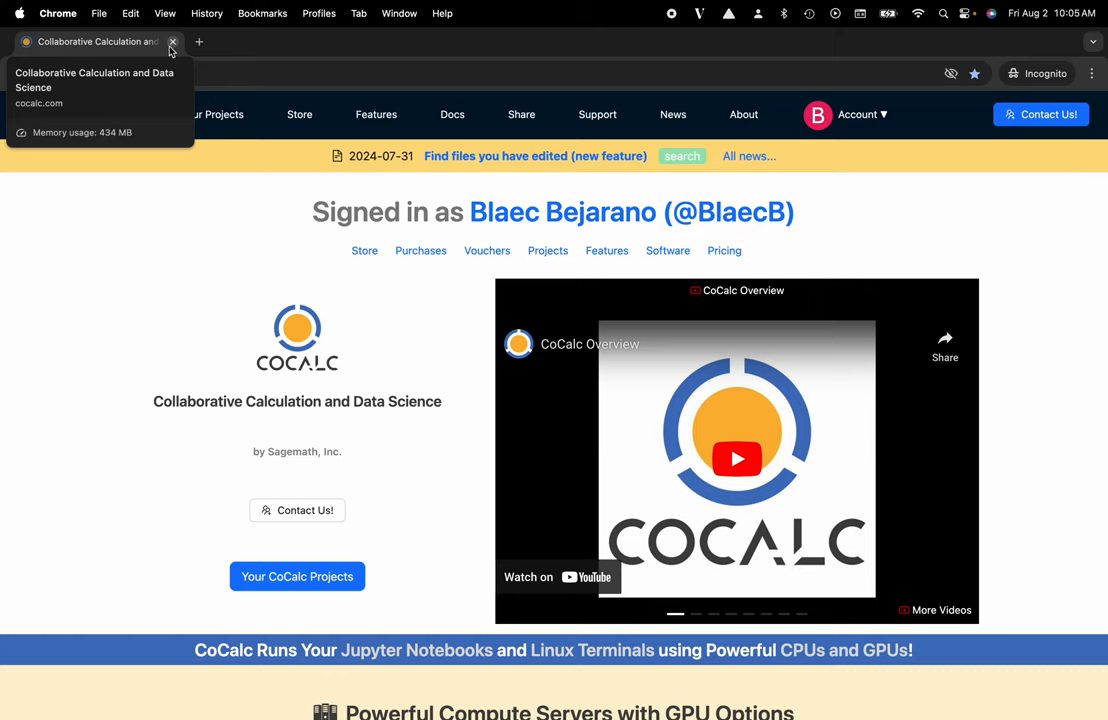
{"action": "mouse_move", "coordinate": [183, 220]}
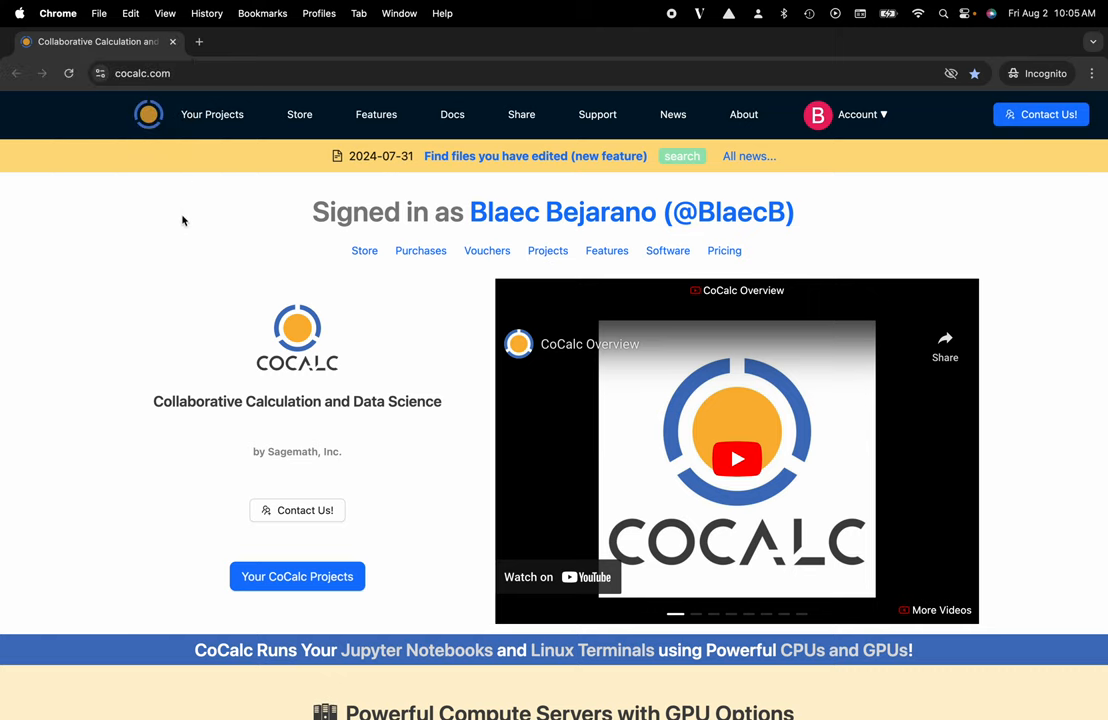
Go to Your Projects from the cocalc.com home page to list My Project.
{"action": "left_click", "coordinate": [212, 114]}
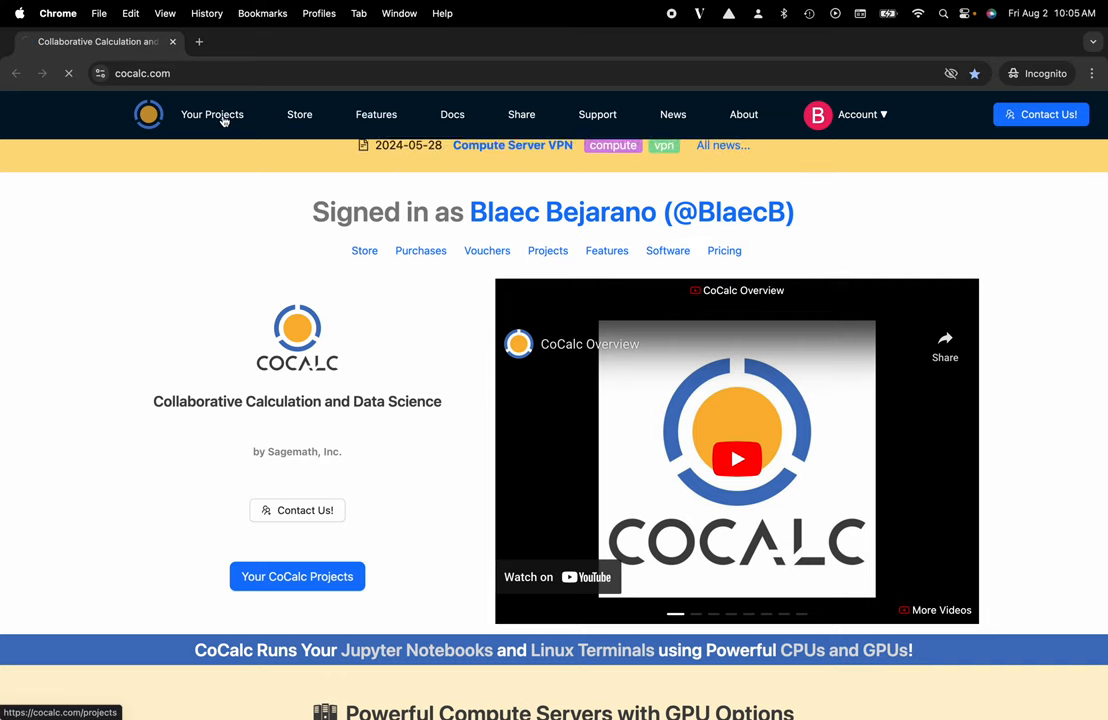
{"action": "left_click", "coordinate": [212, 114]}
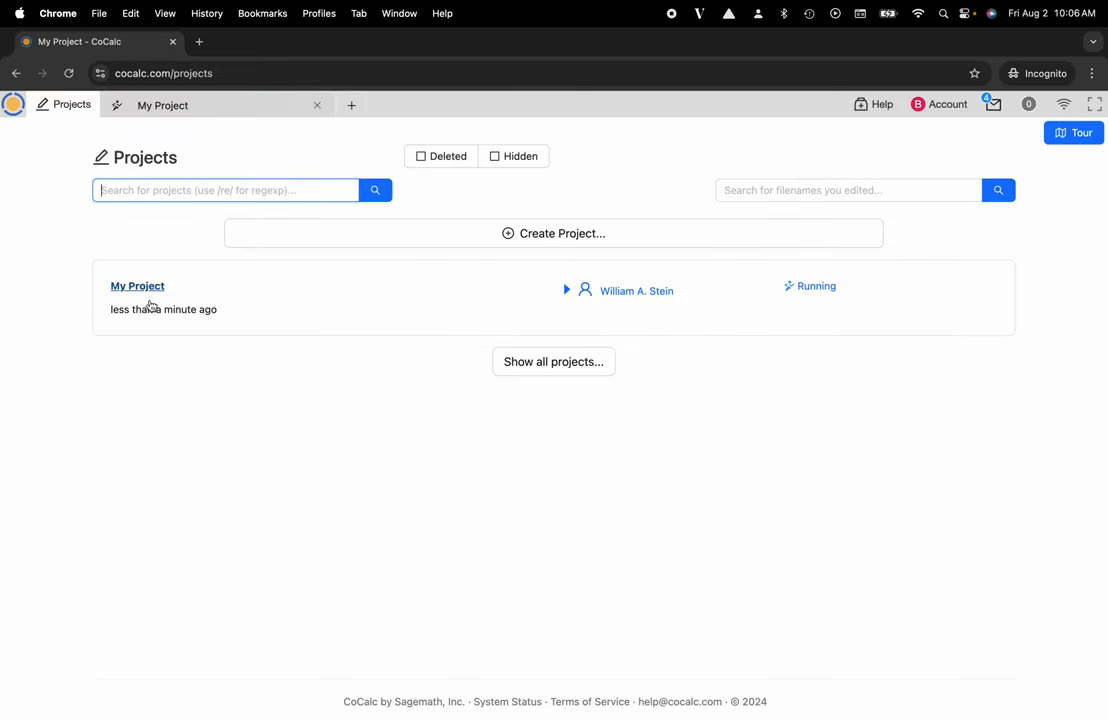
Open My Project and dismiss the new-file options panel.
{"action": "left_click", "coordinate": [137, 286]}
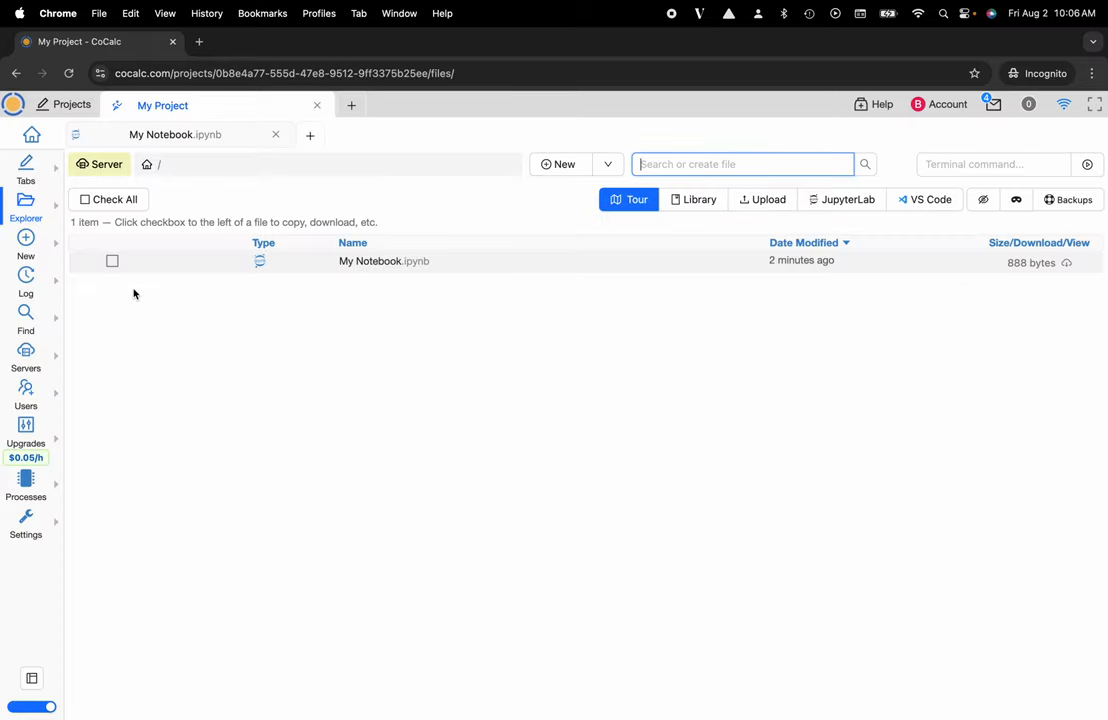
{"action": "mouse_move", "coordinate": [48, 256]}
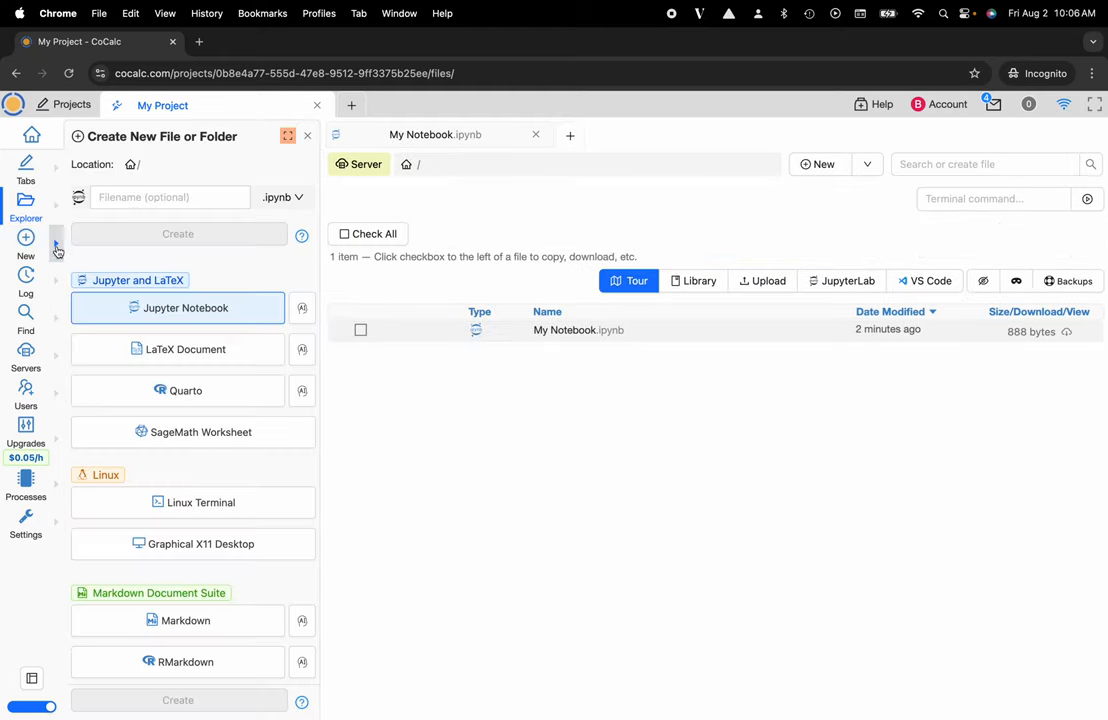
{"action": "left_click", "coordinate": [308, 136]}
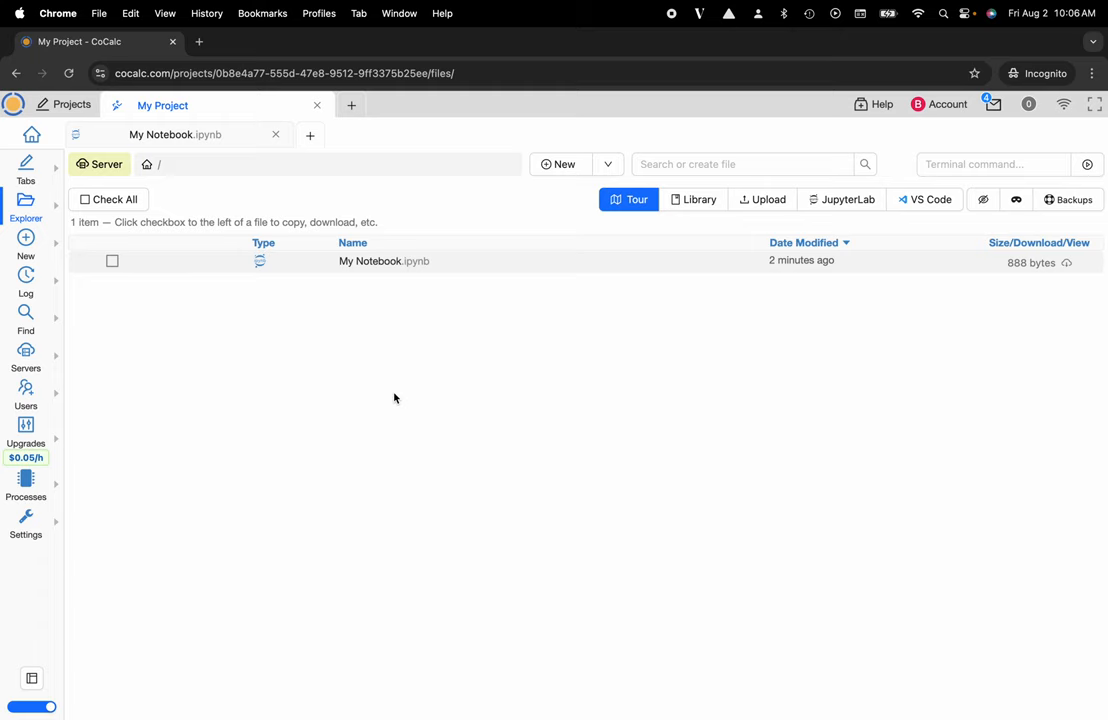
{"action": "mouse_move", "coordinate": [383, 261]}
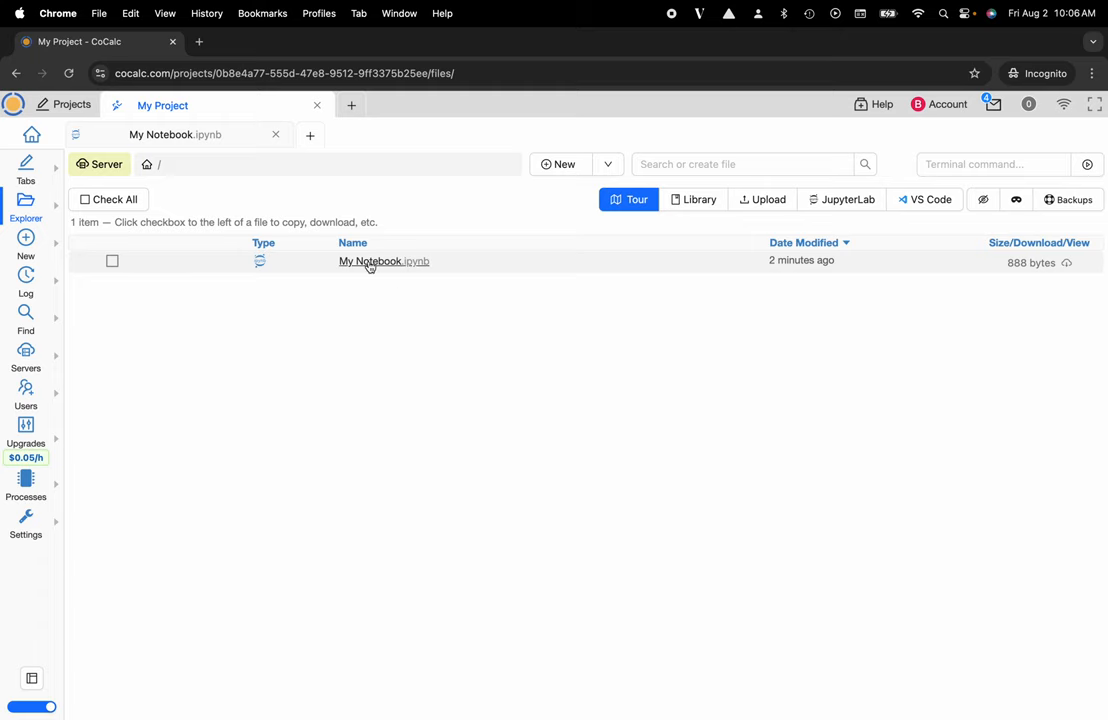
Open My Notebook.ipynb and bring up its File menu.
{"action": "left_click", "coordinate": [384, 261]}
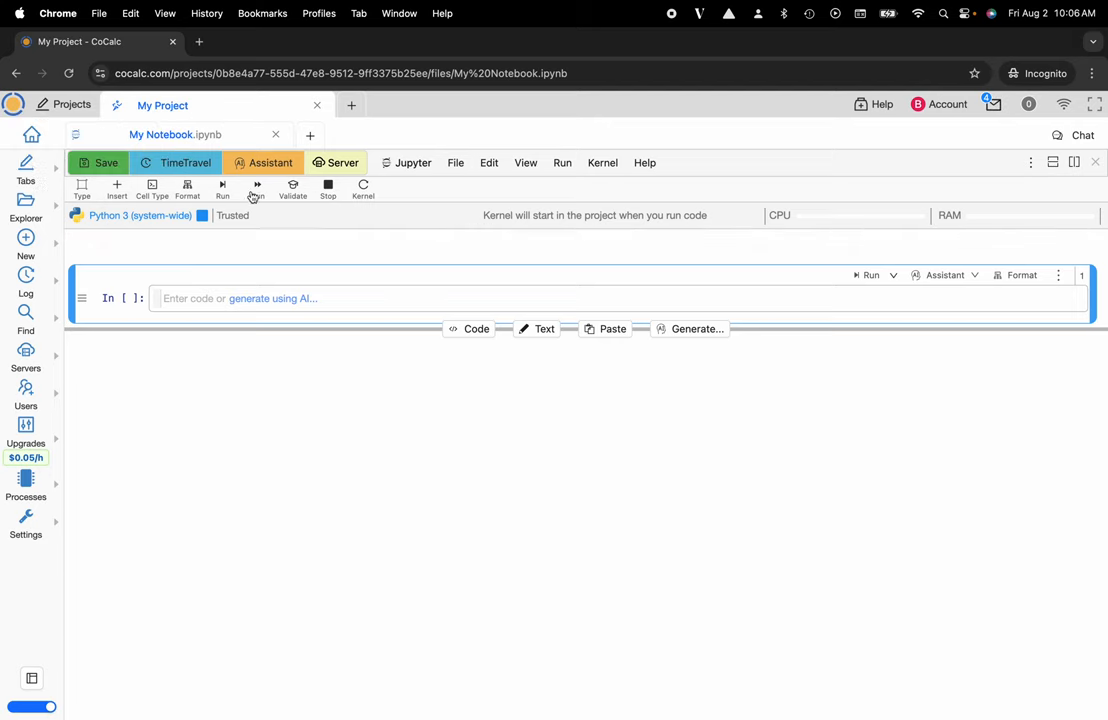
{"action": "mouse_move", "coordinate": [390, 195]}
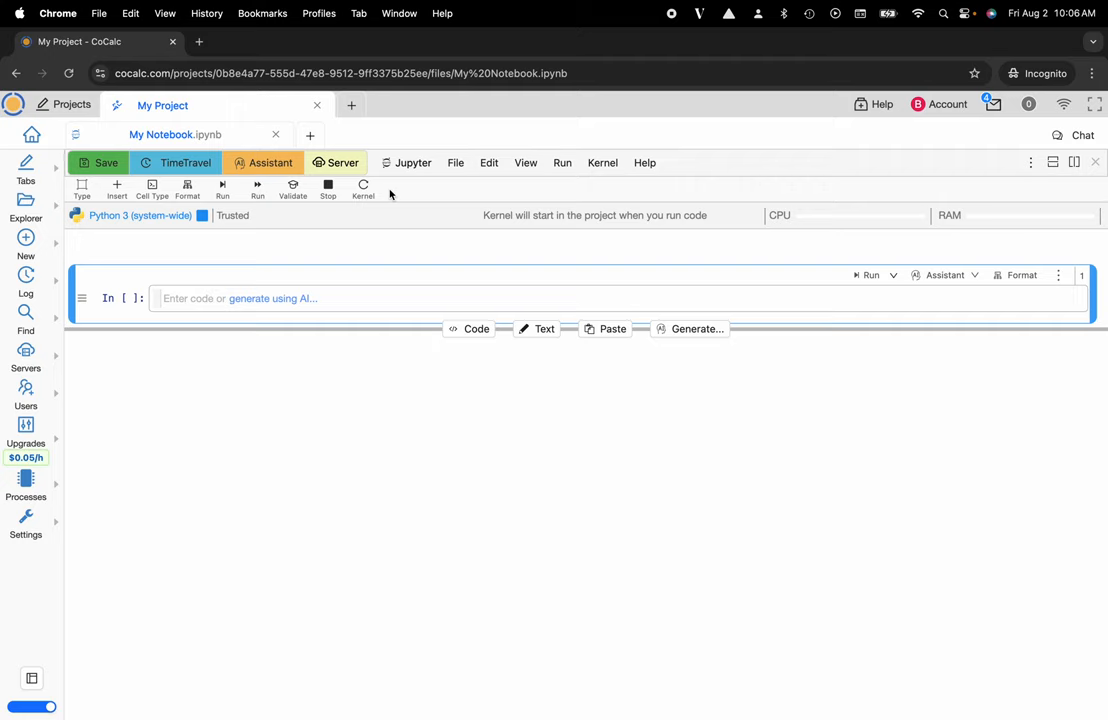
{"action": "mouse_move", "coordinate": [470, 175]}
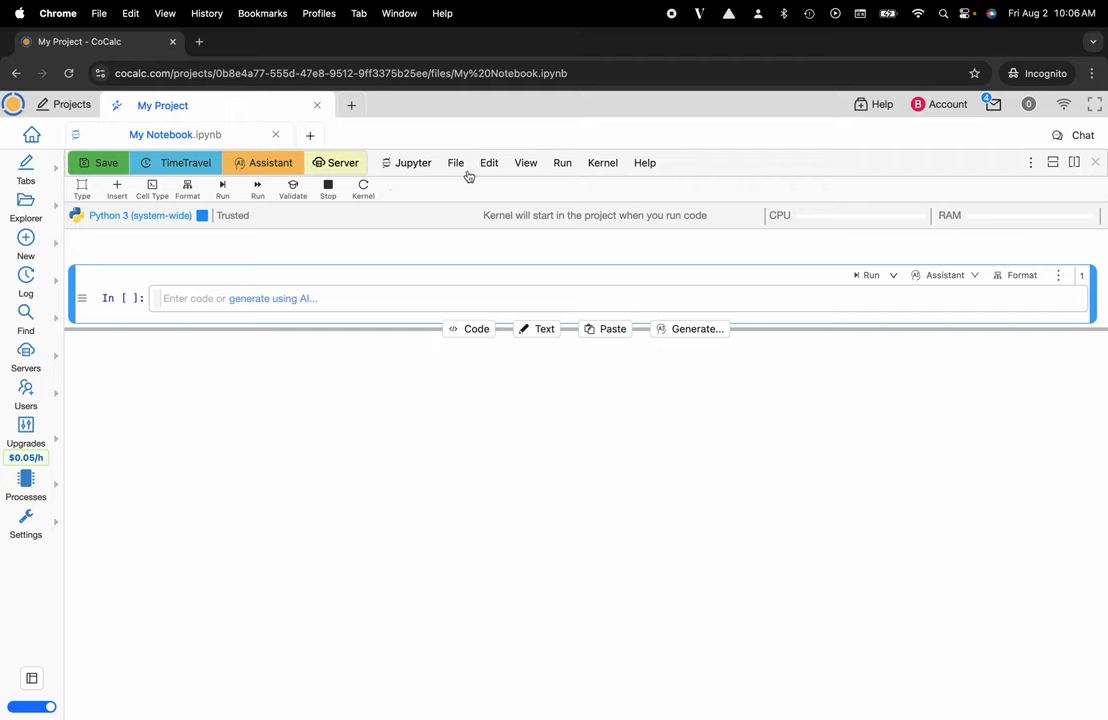
{"action": "mouse_move", "coordinate": [562, 162]}
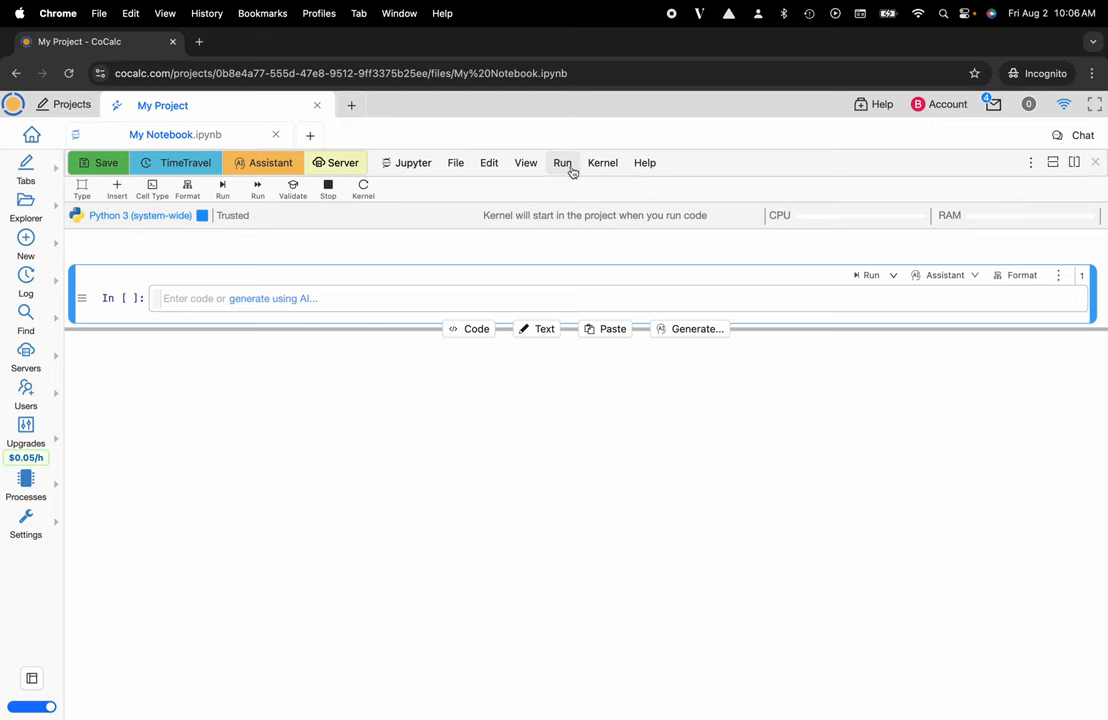
{"action": "mouse_move", "coordinate": [455, 162]}
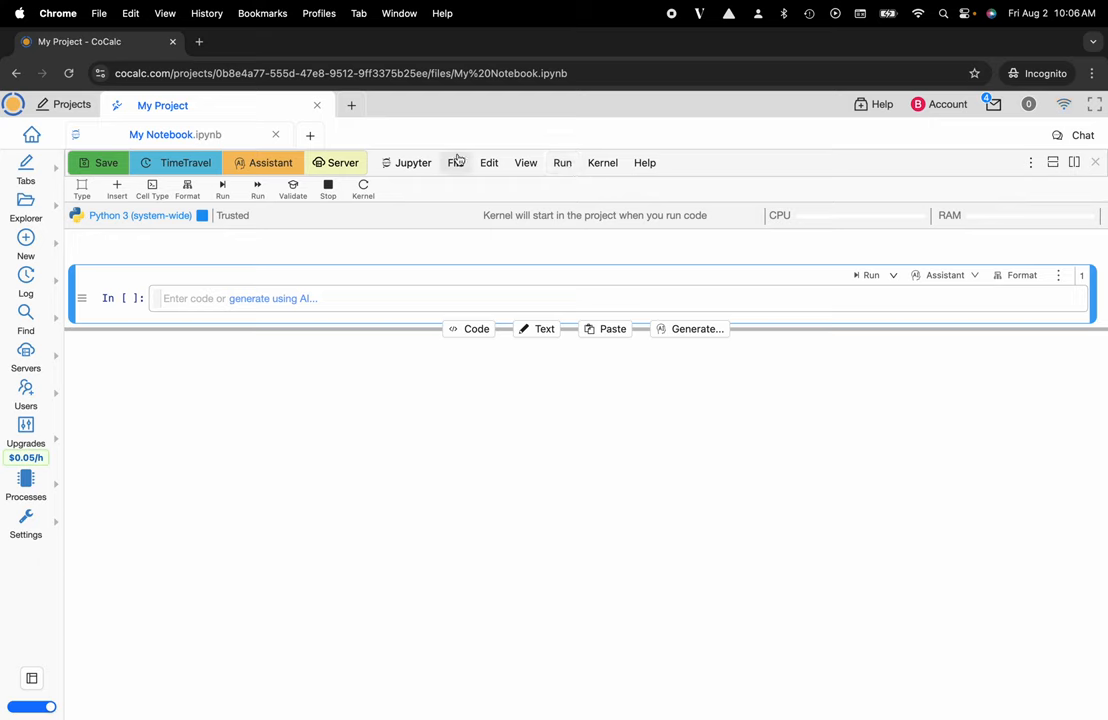
{"action": "left_click", "coordinate": [456, 162]}
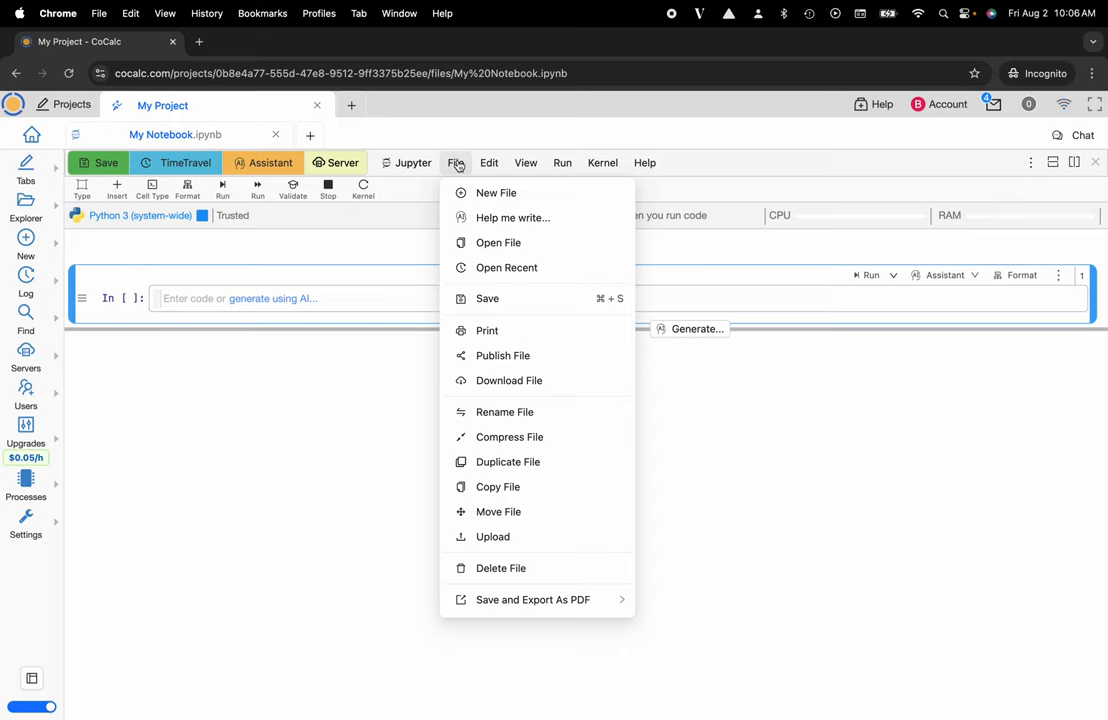
{"action": "mouse_move", "coordinate": [502, 355]}
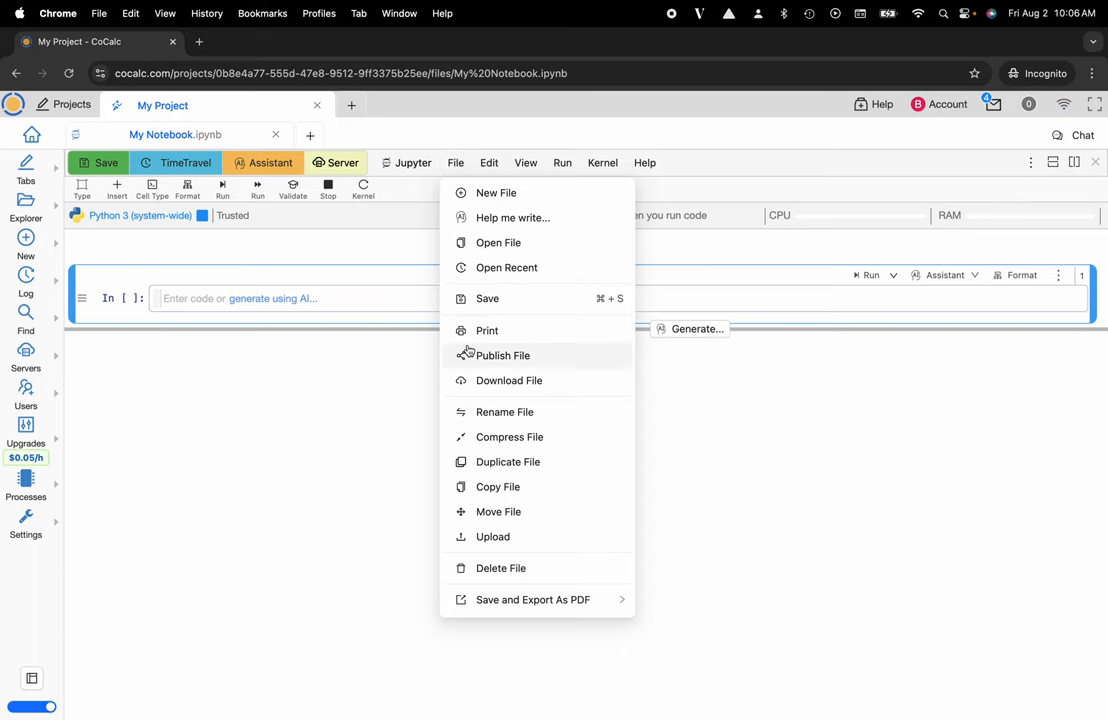
{"action": "mouse_move", "coordinate": [502, 355]}
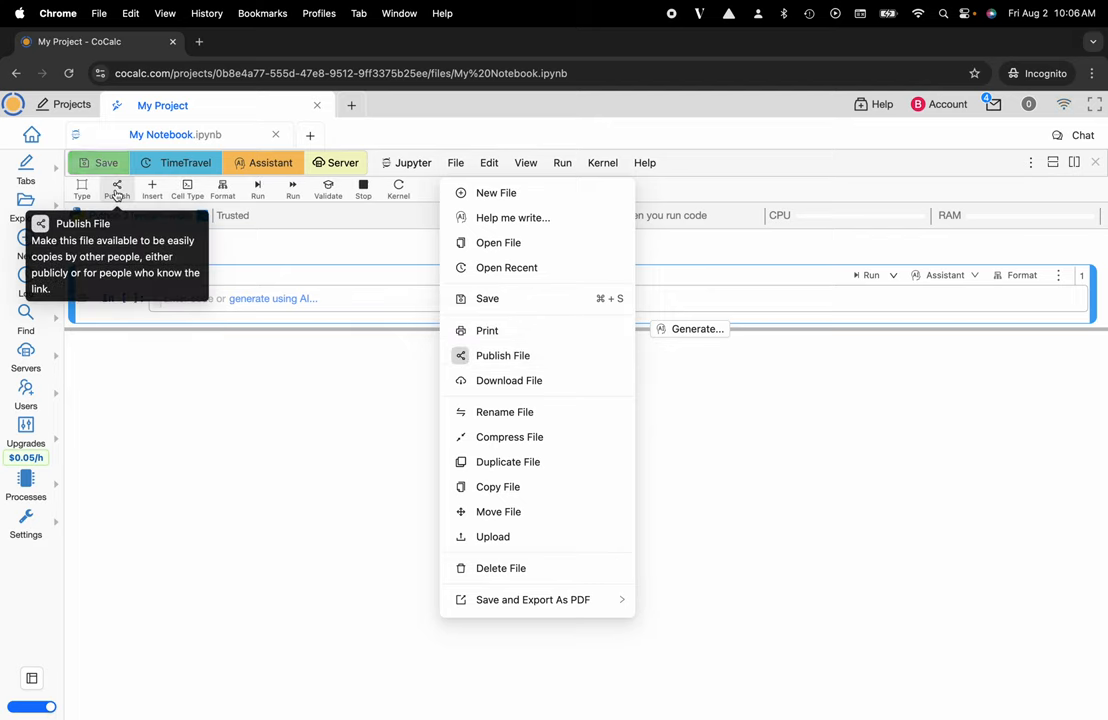
{"action": "mouse_move", "coordinate": [503, 355]}
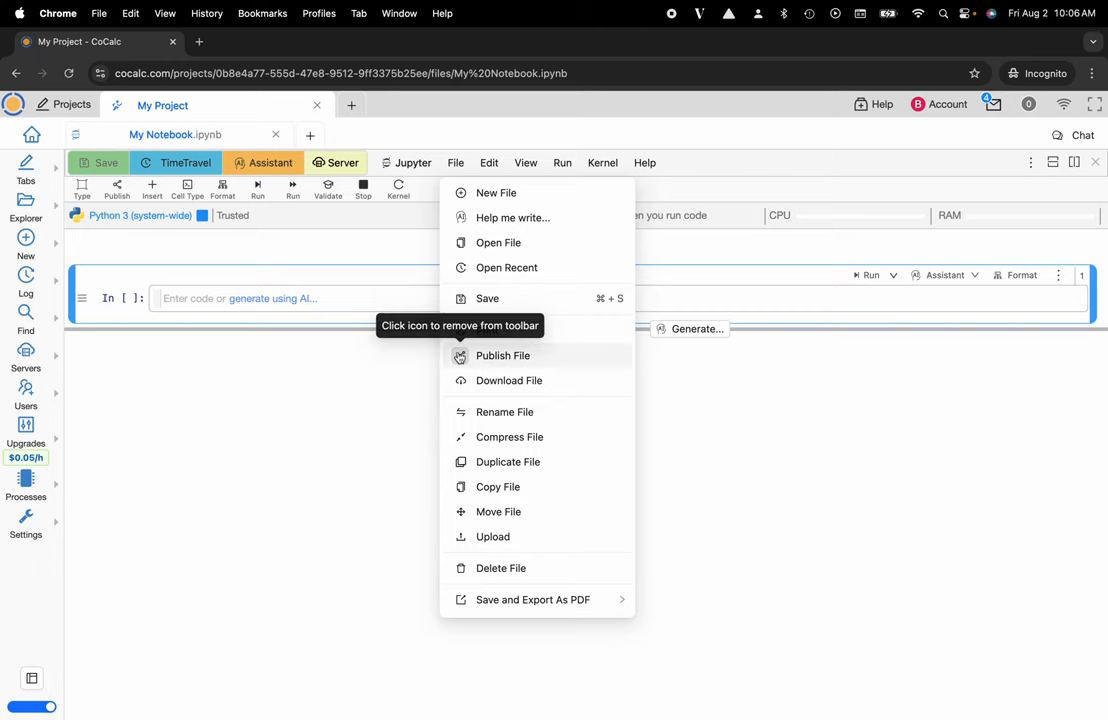